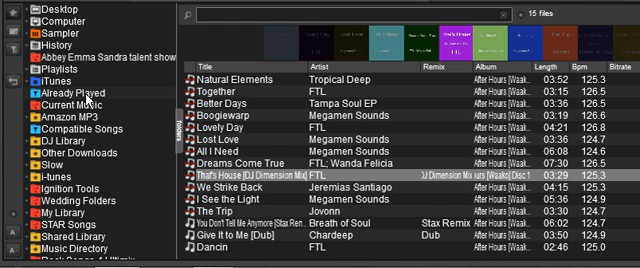
mouse_move(62, 100)
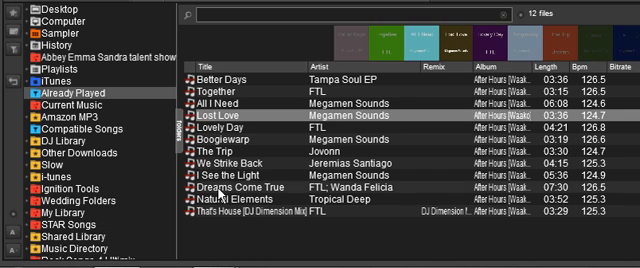
Select the track 'Dreams Come True' by FTL in the Already Played list.
click(240, 192)
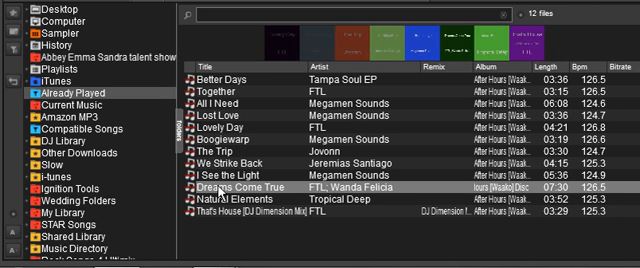